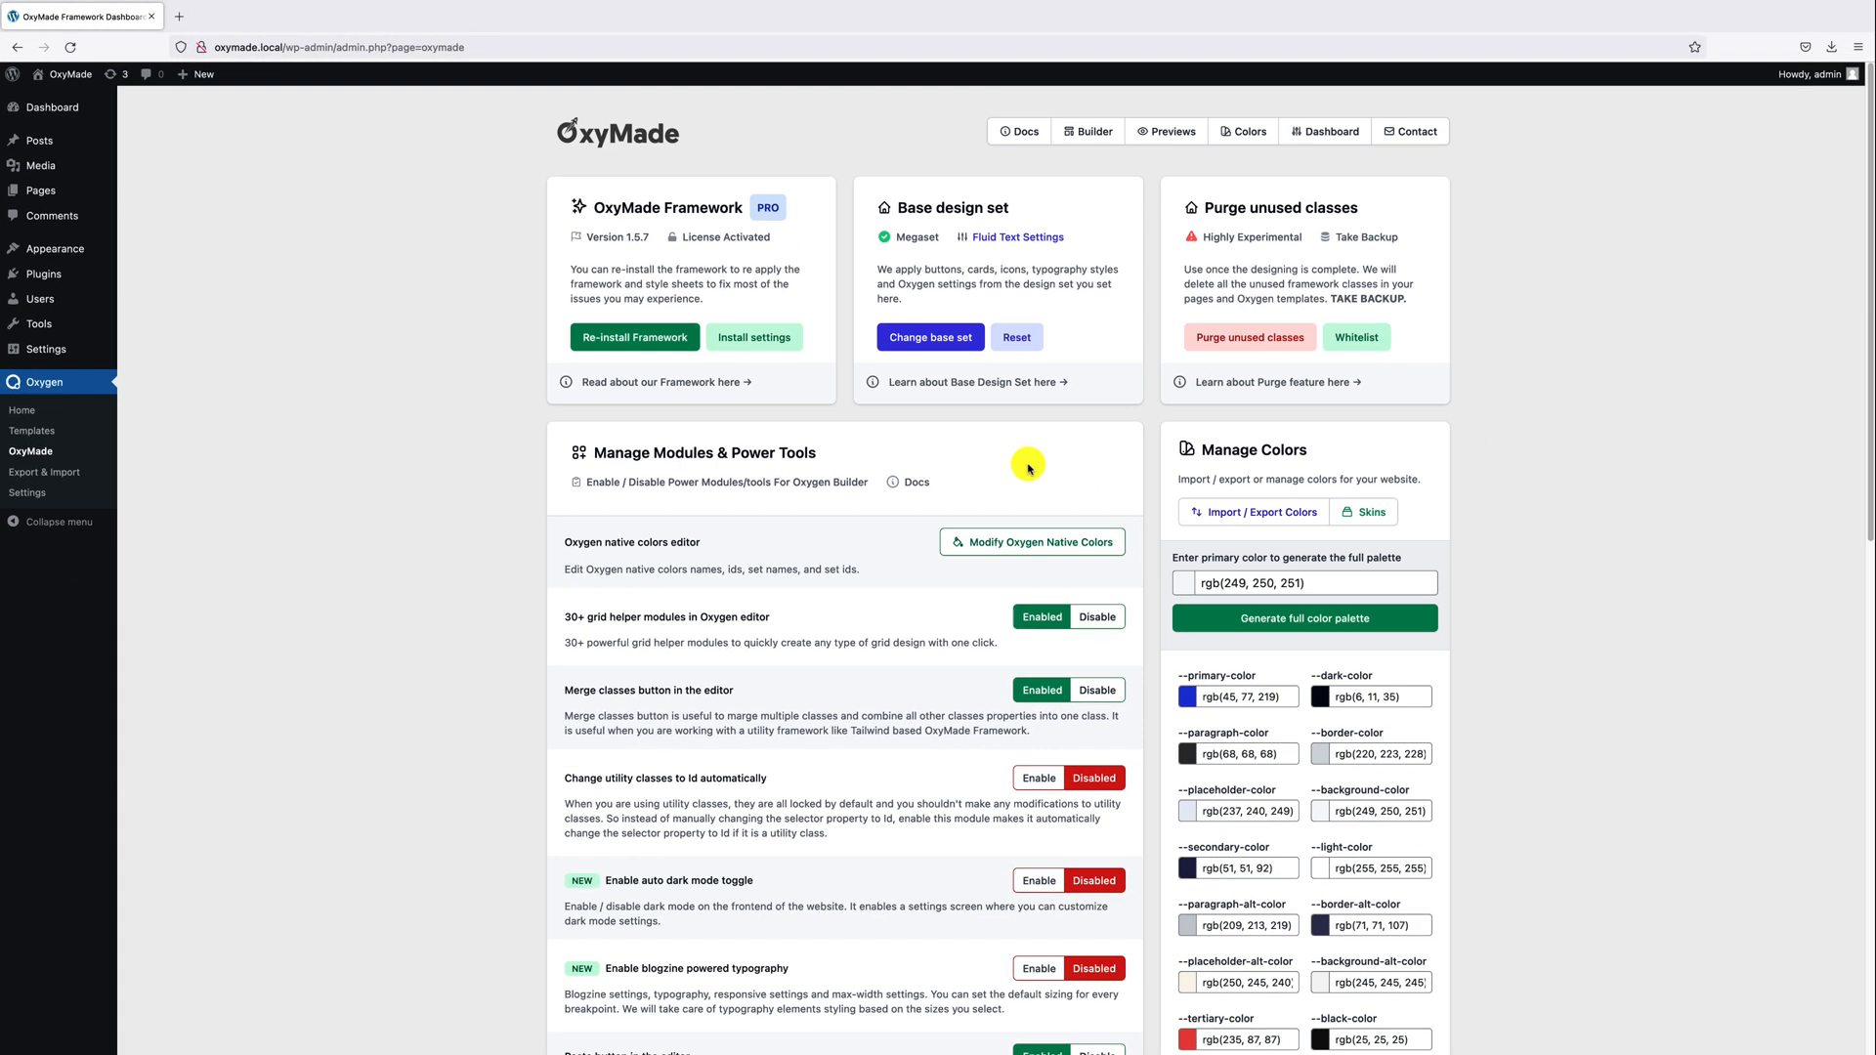
# - Flip between the Megaset and Boundaries style guides at the Buttons and Cards section, then return to the dashboard
pyautogui.click(246, 16)
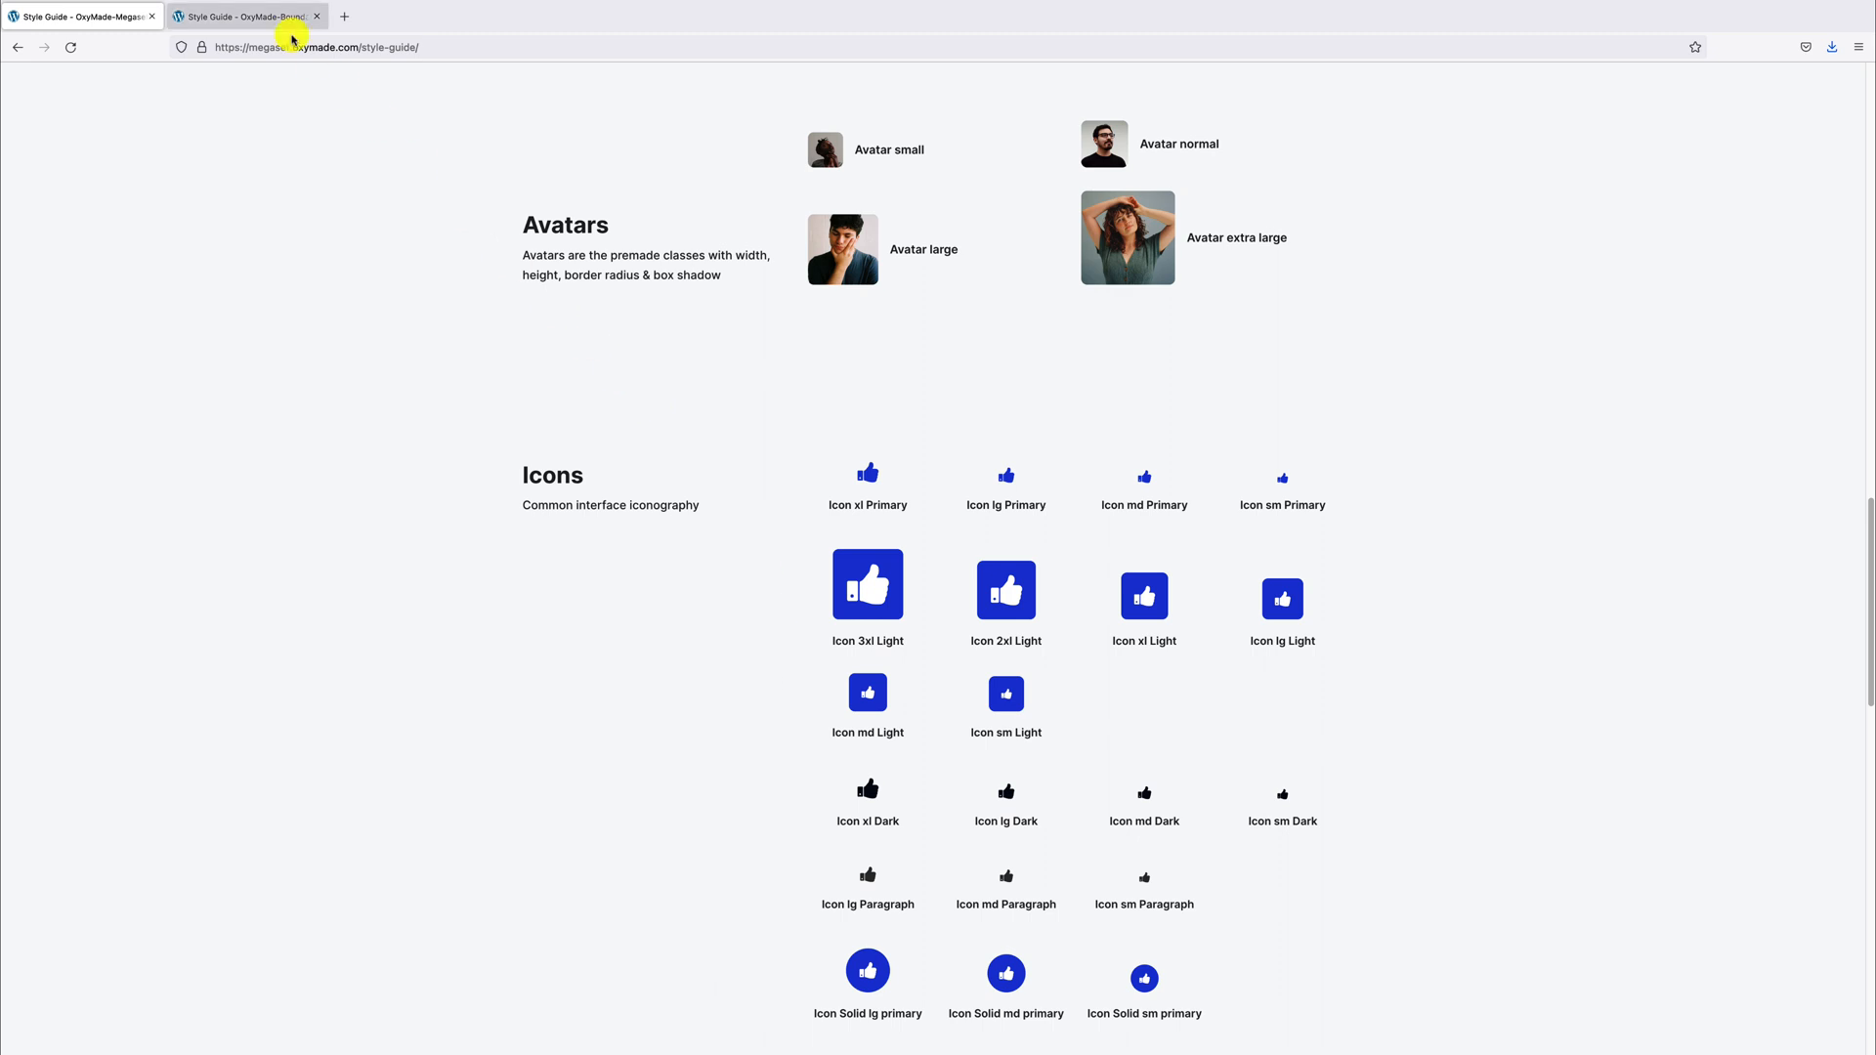
pyautogui.click(78, 16)
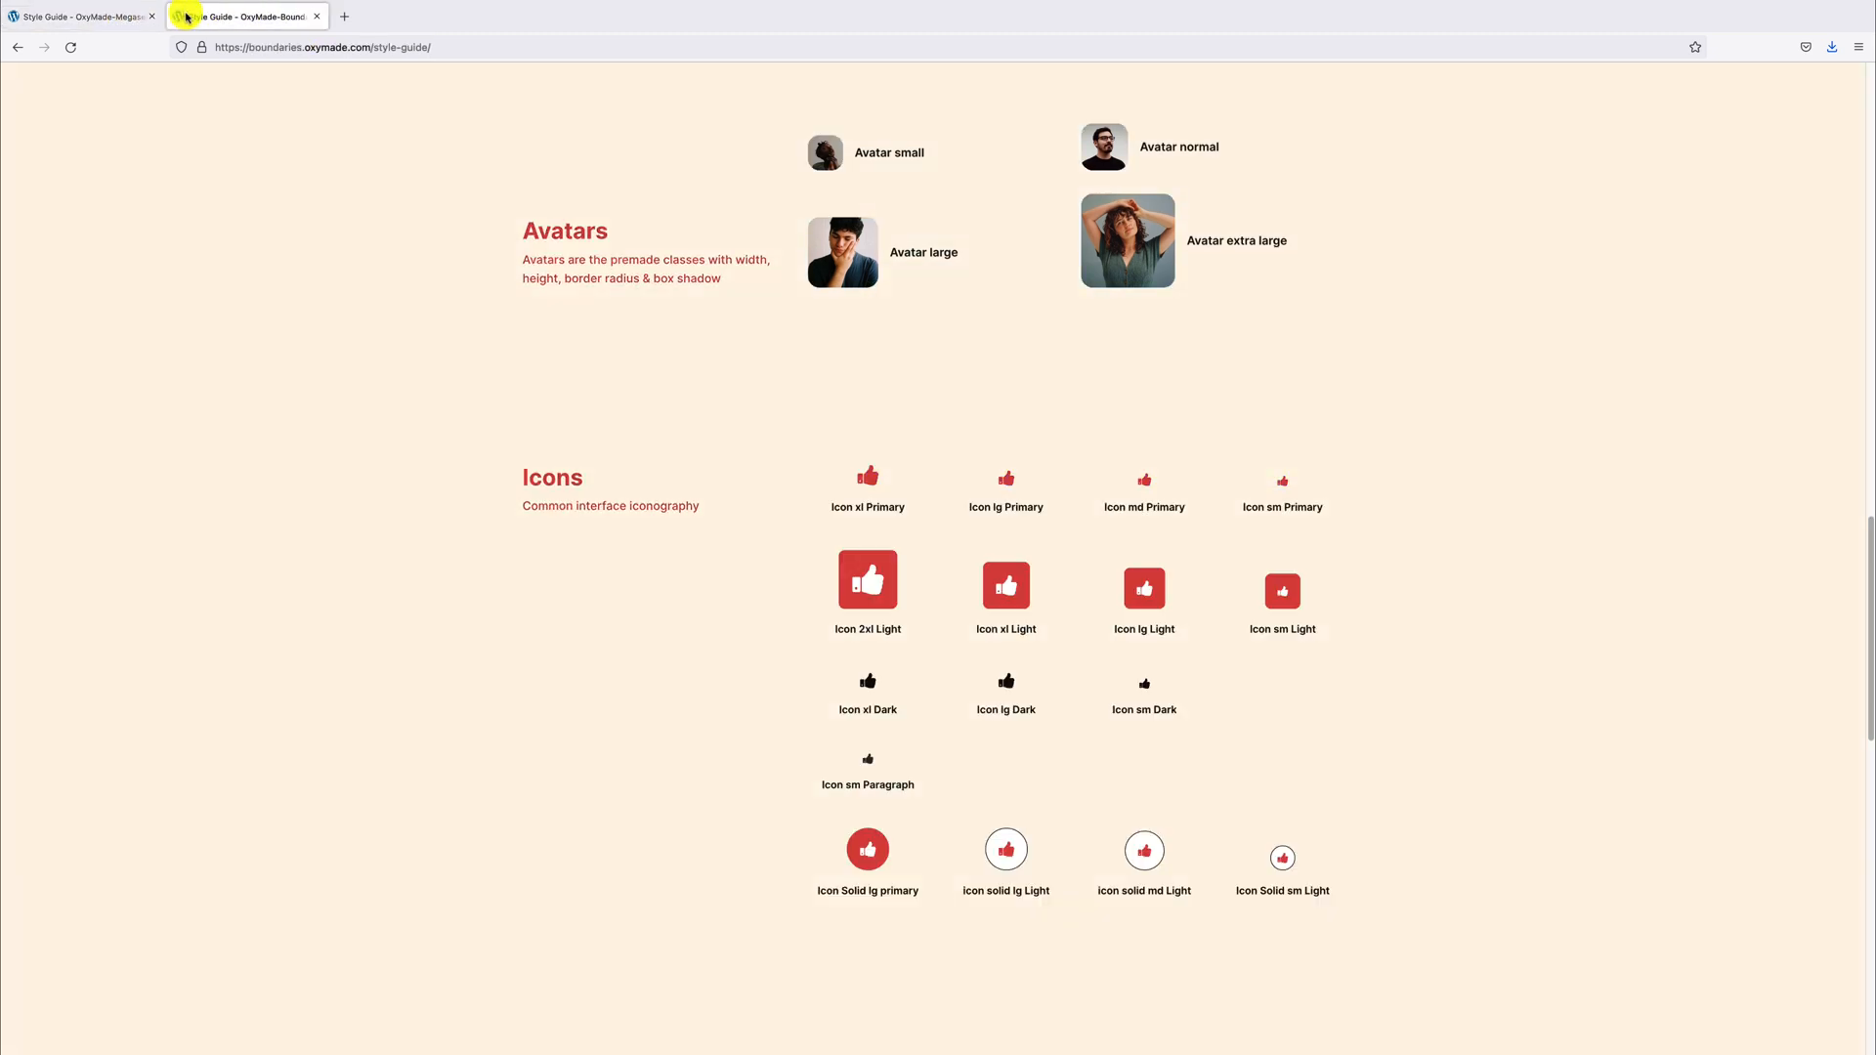
pyautogui.click(78, 15)
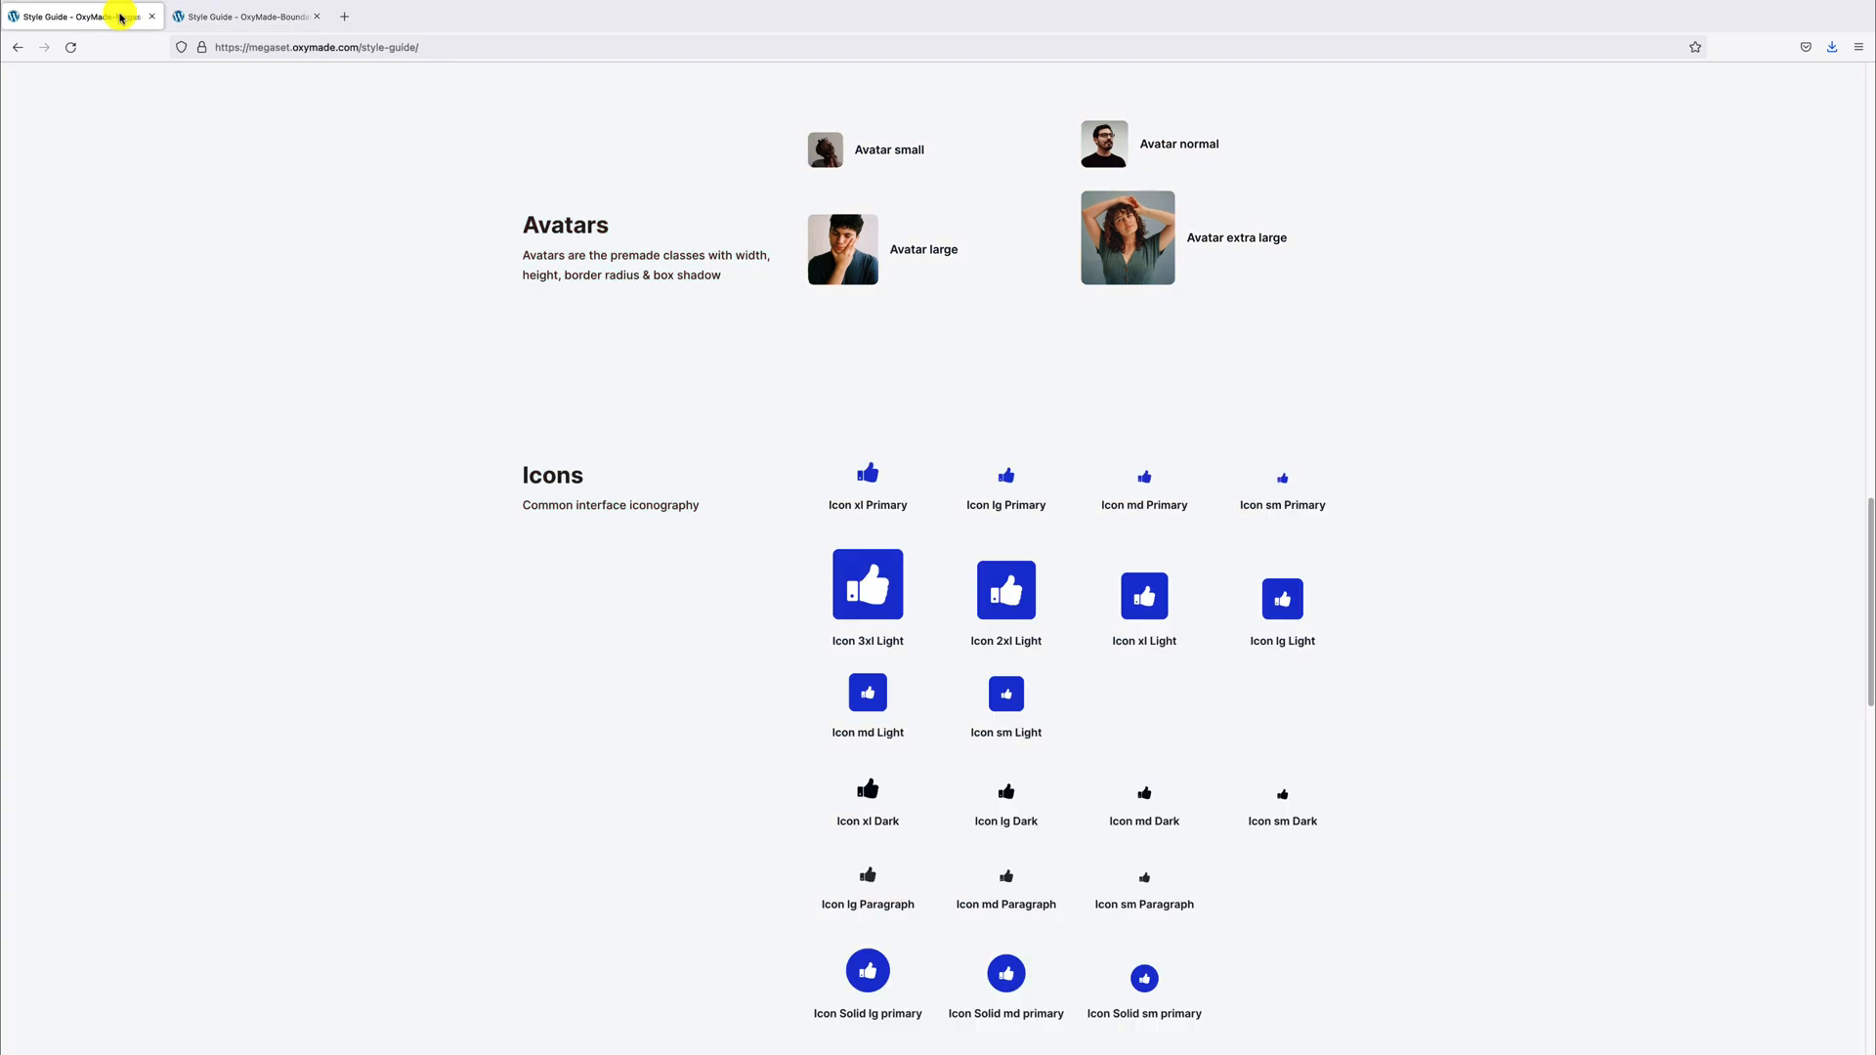
pyautogui.scroll(3)
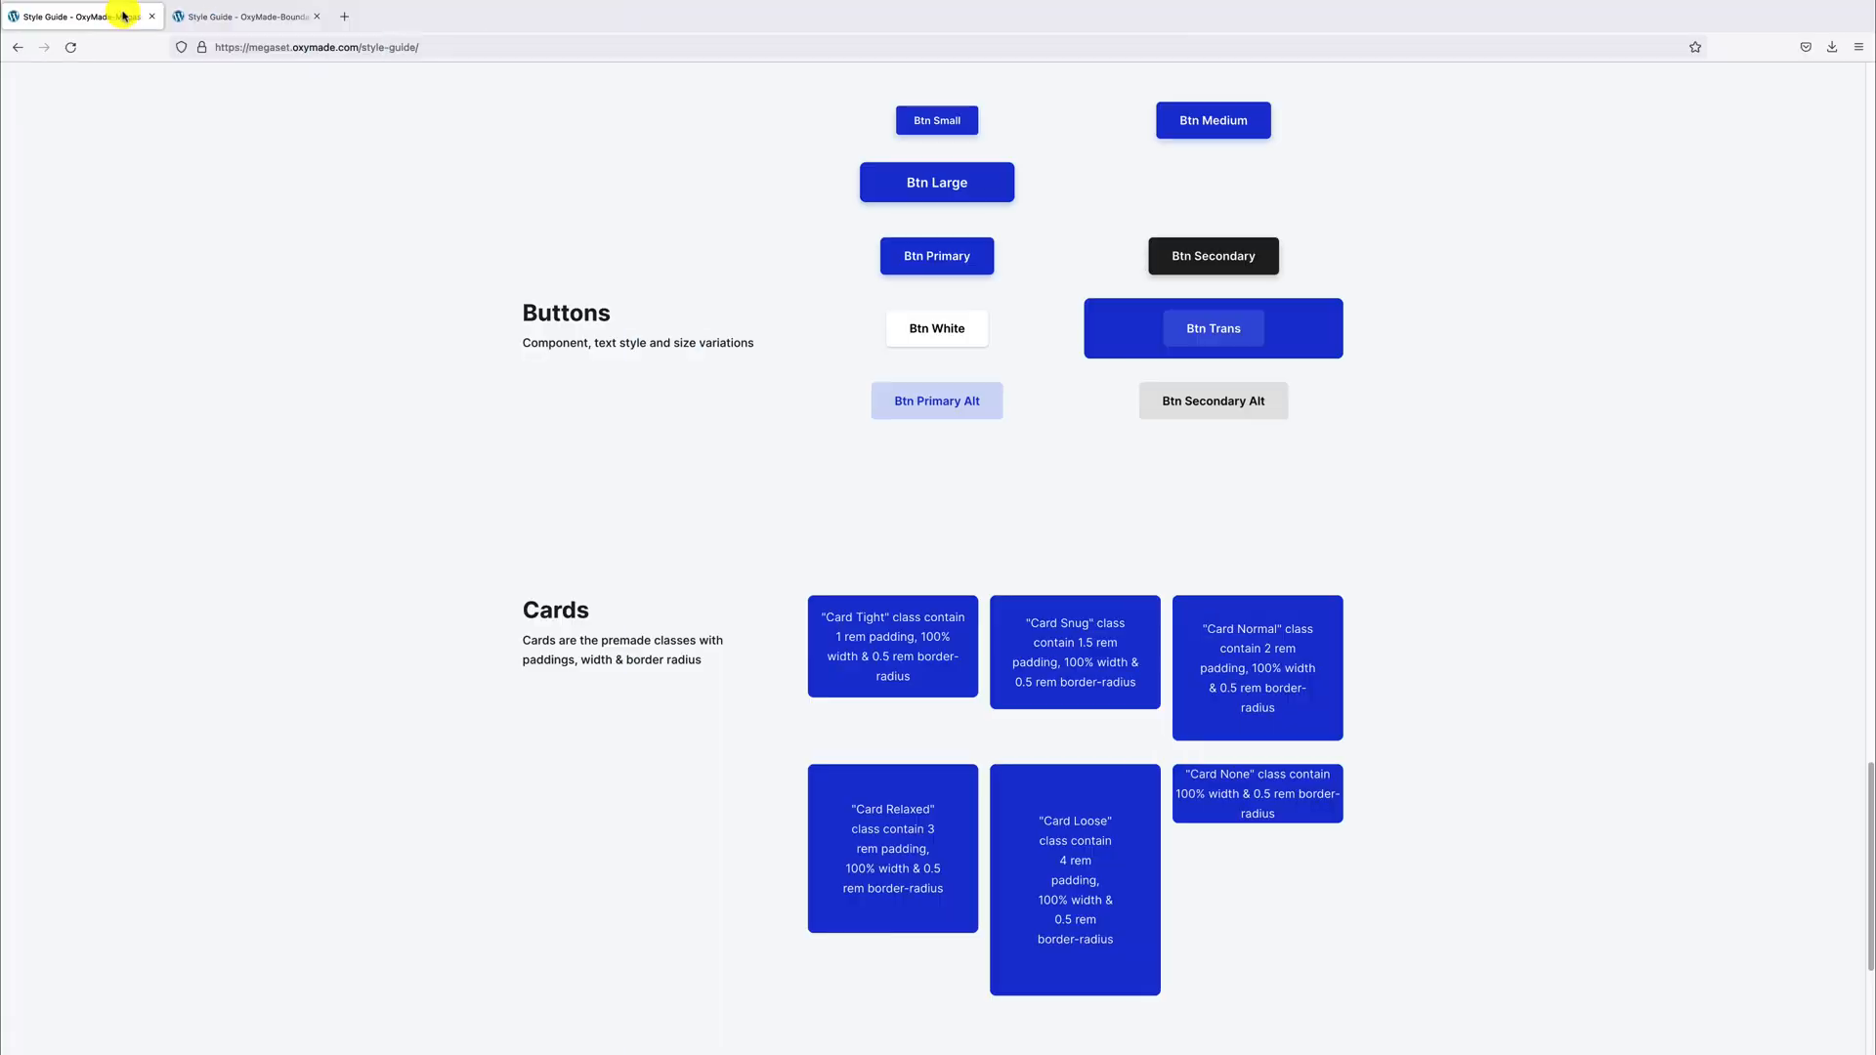
pyautogui.click(246, 16)
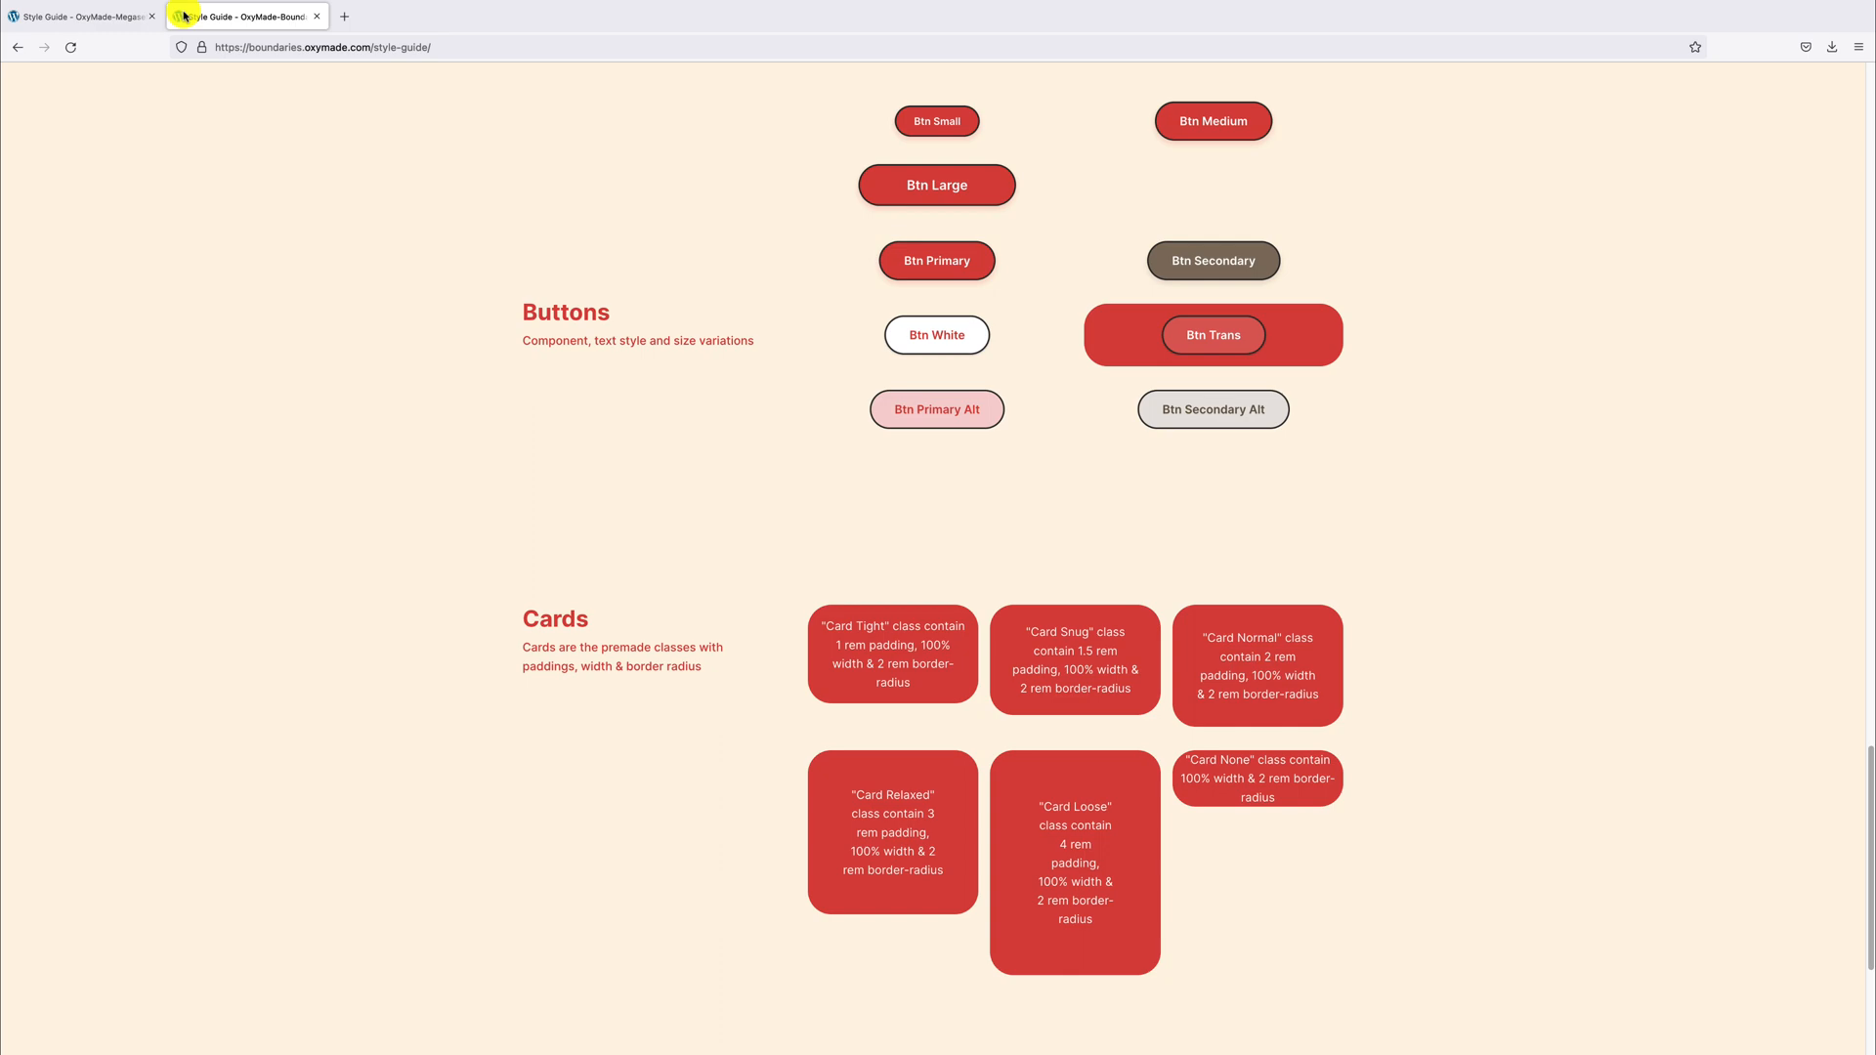
pyautogui.click(78, 16)
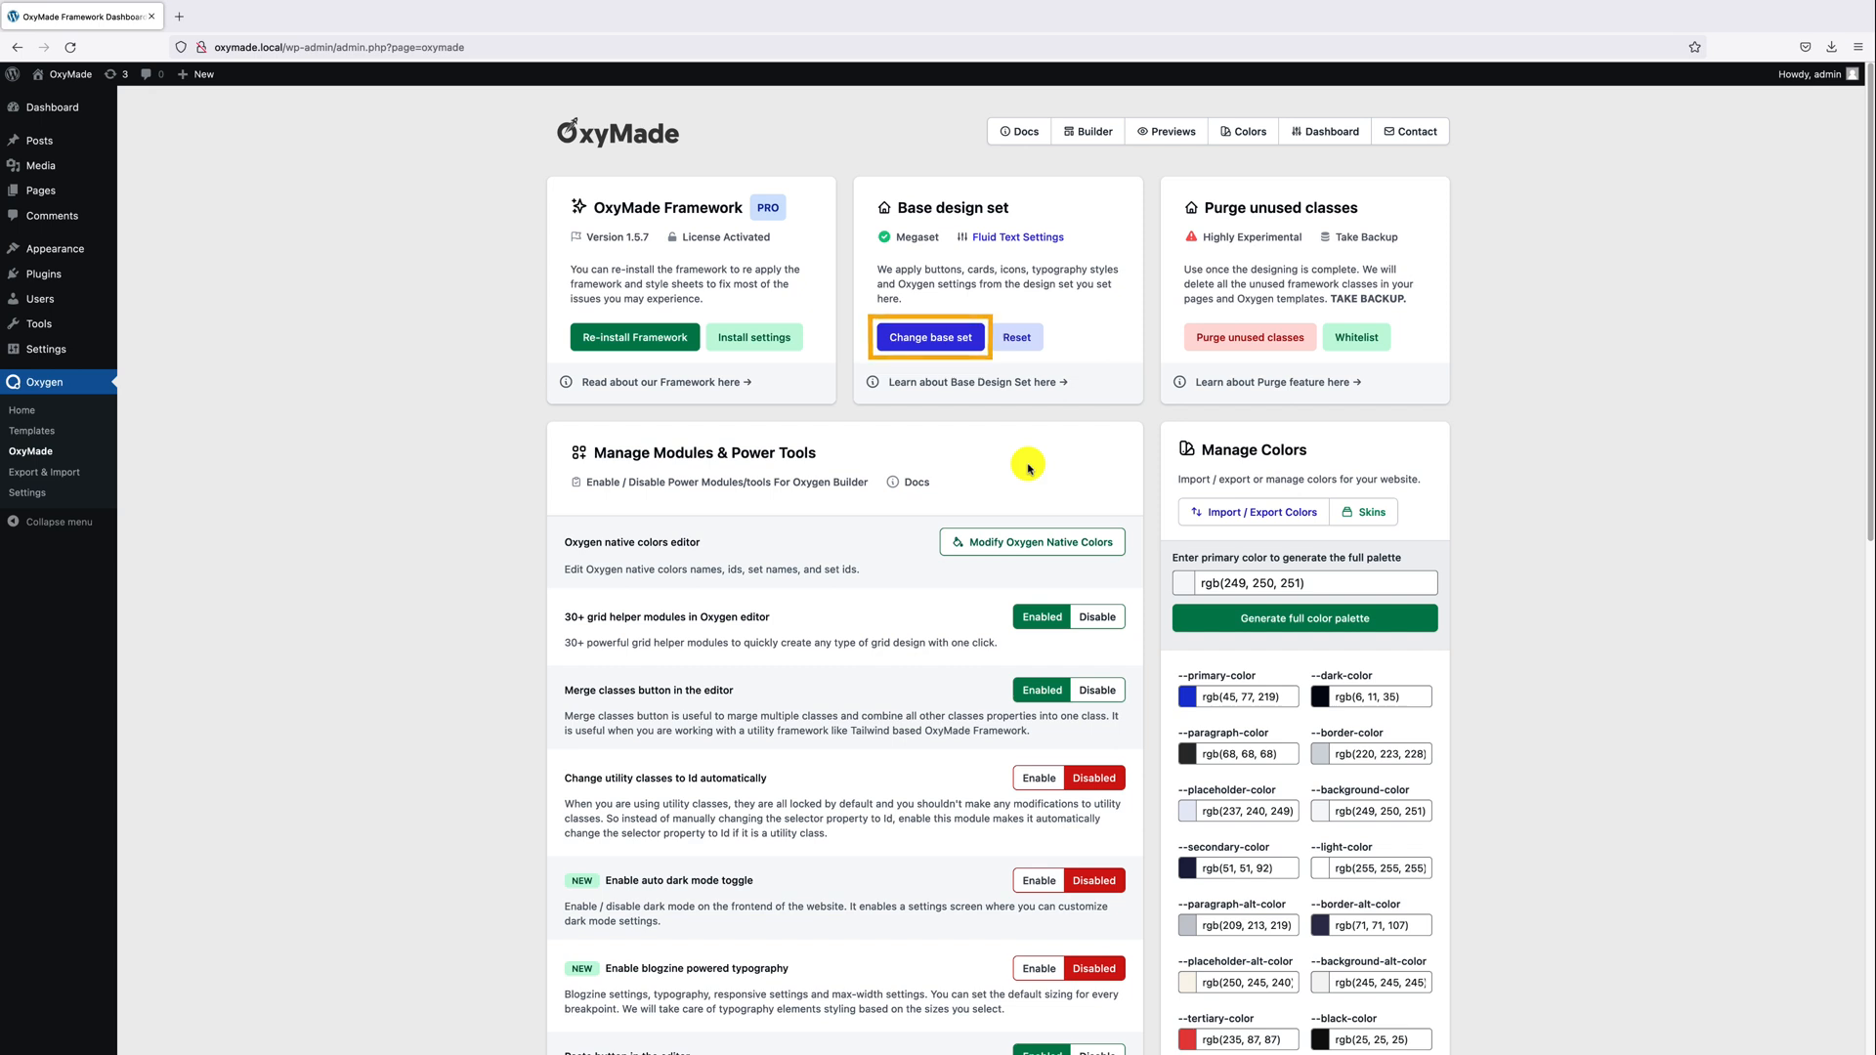
# - Install Boundaries as the base design set, confirmed by the Congratulations notice
pyautogui.click(930, 337)
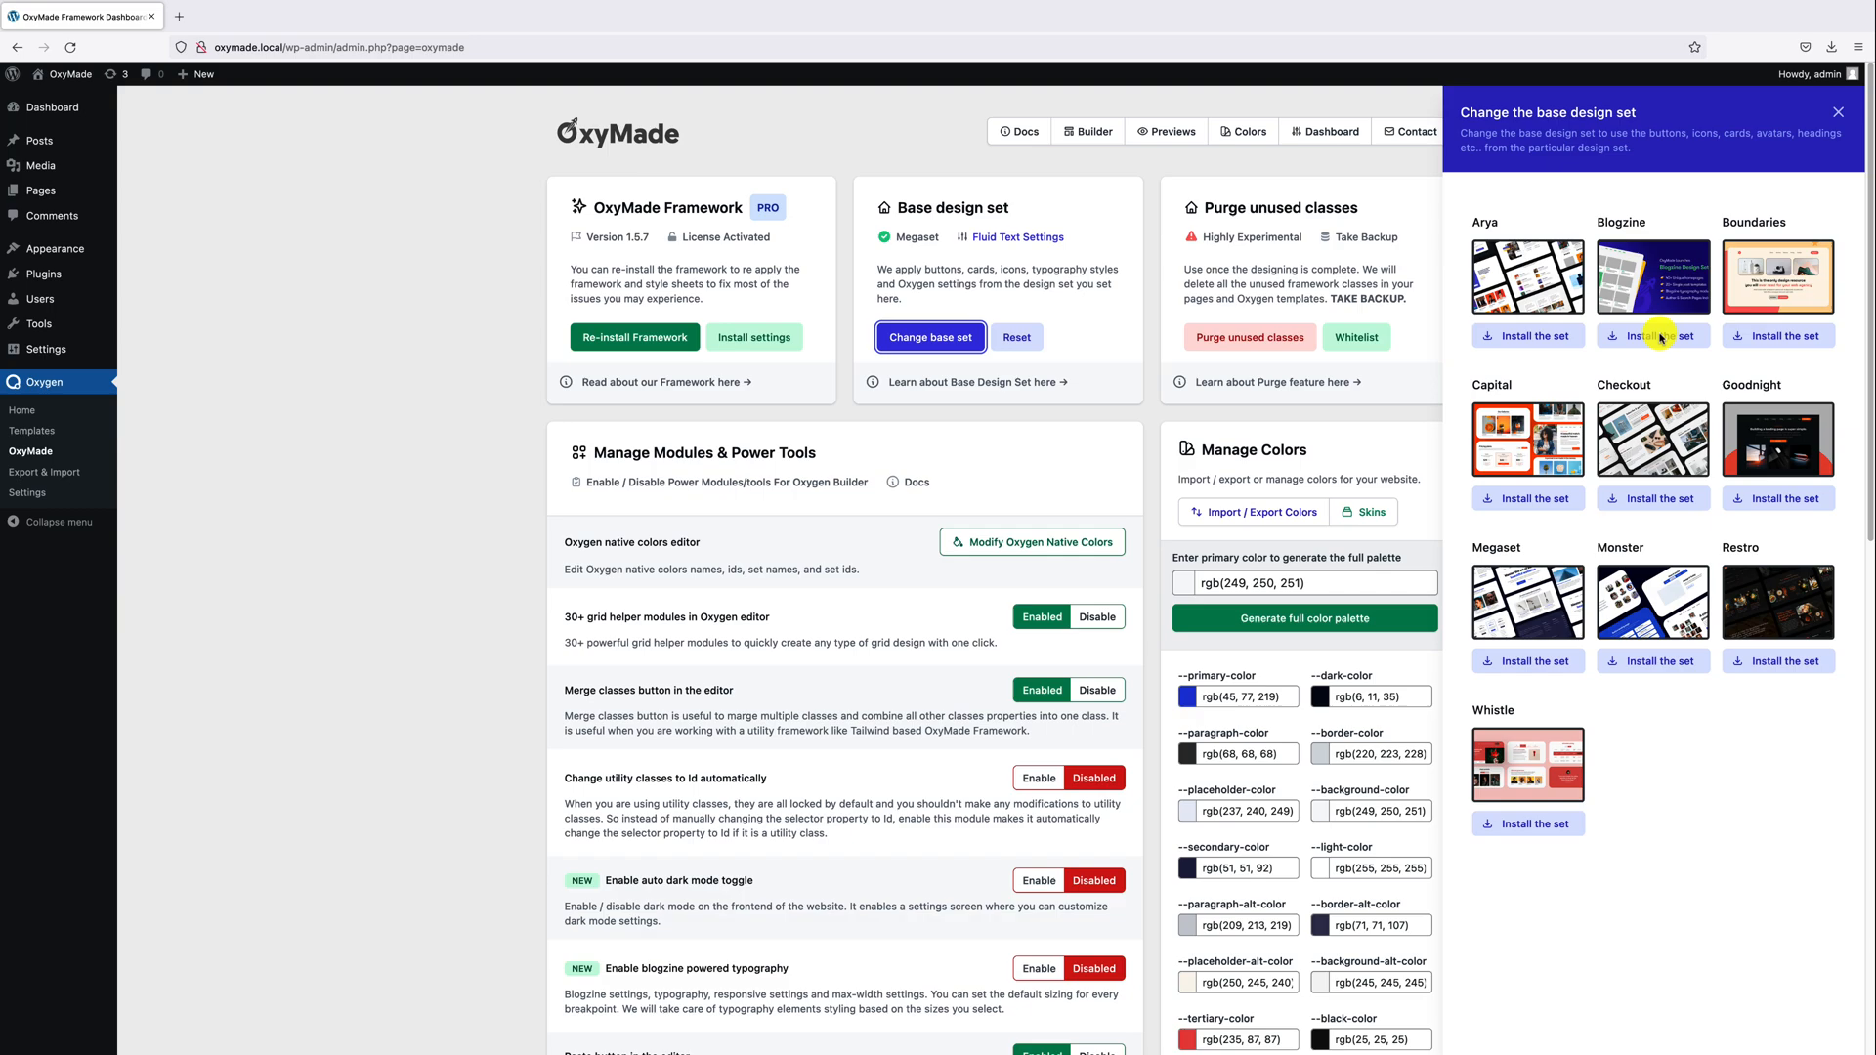
pyautogui.click(1776, 336)
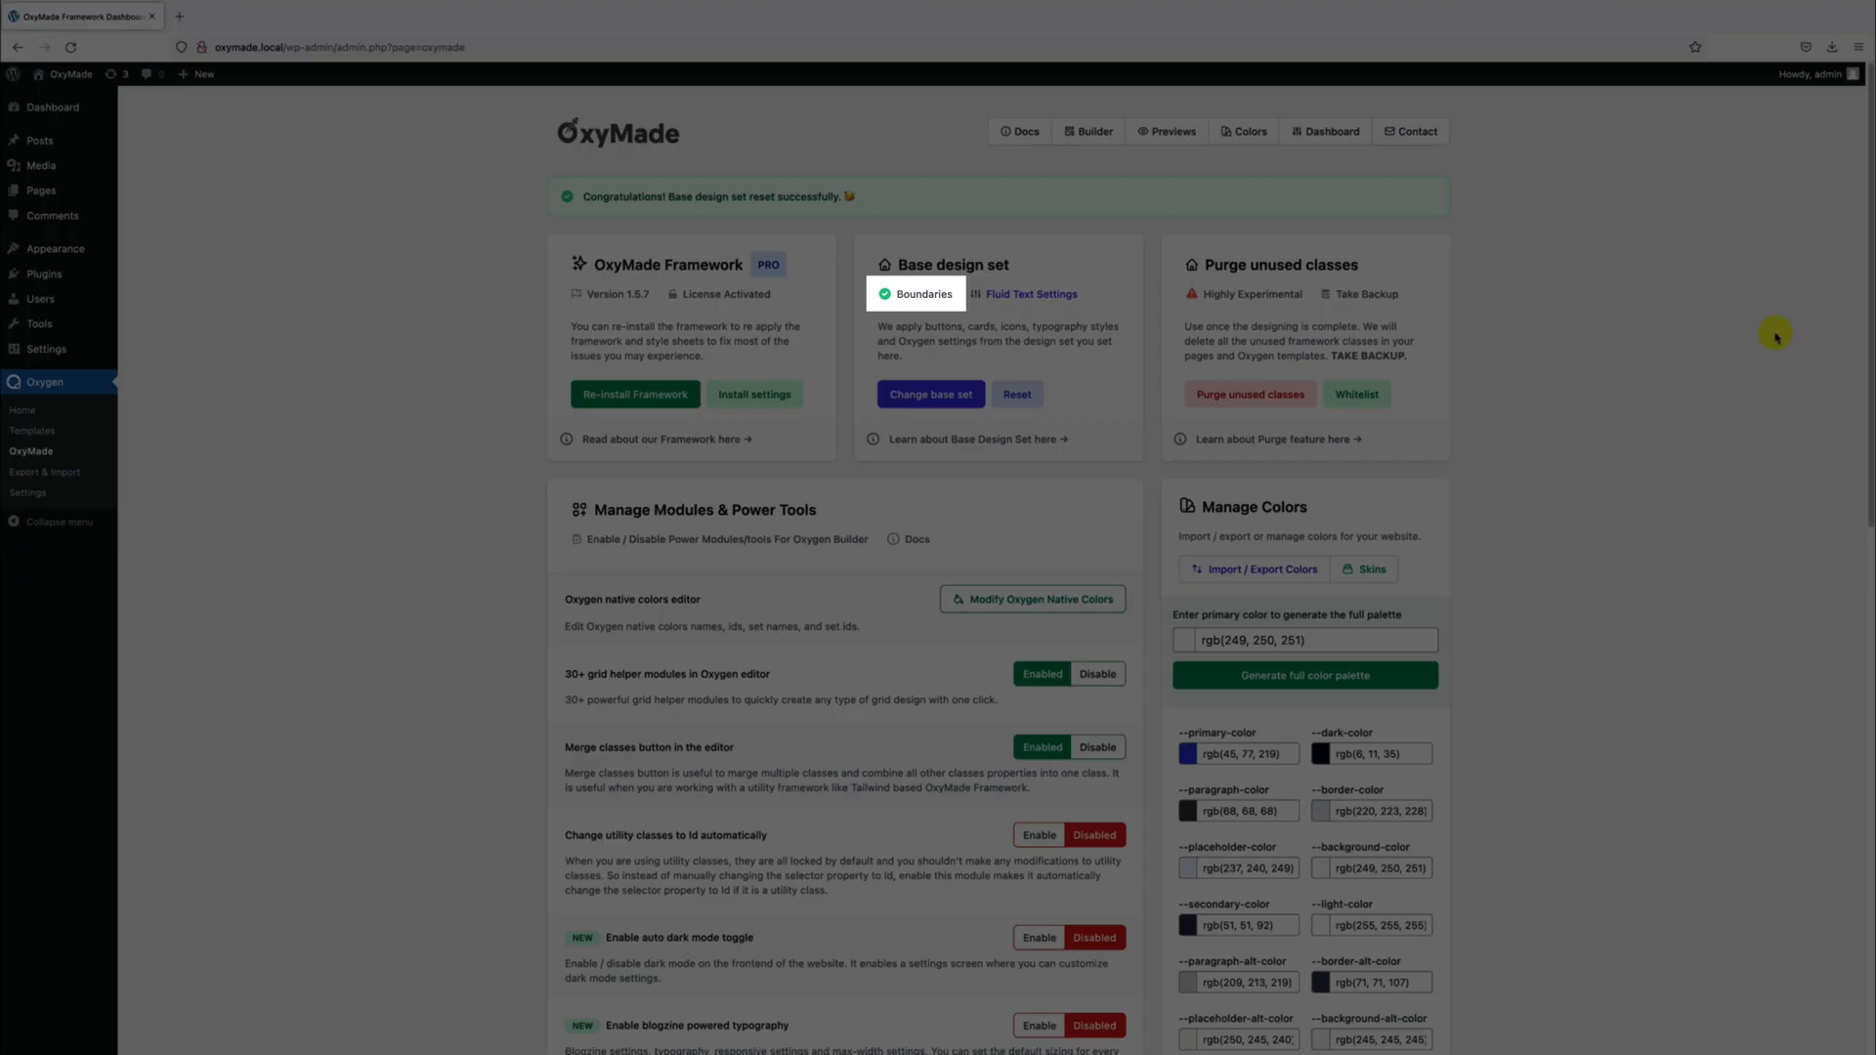